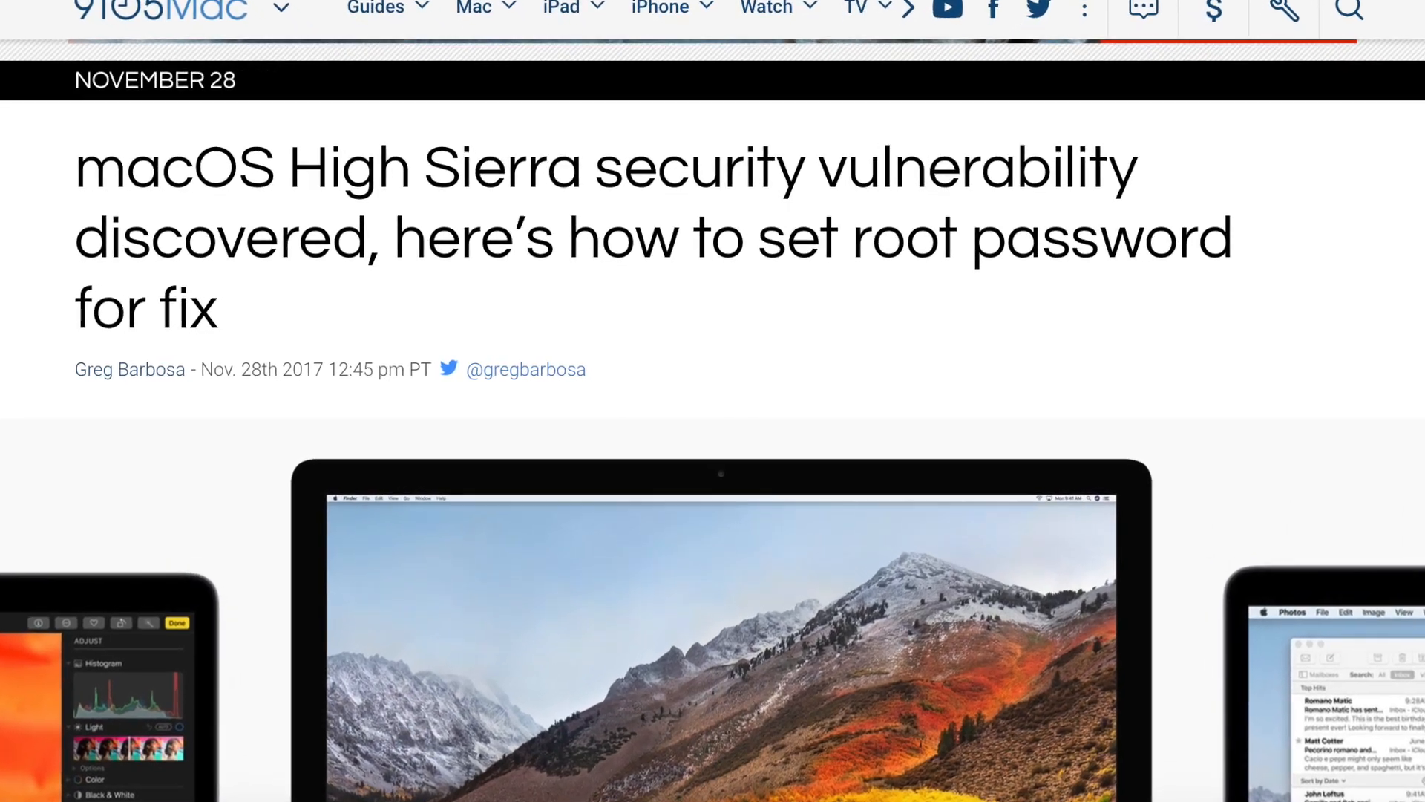
# Launch the Settings app from the iPhone home screen.
pyautogui.scroll(-3)
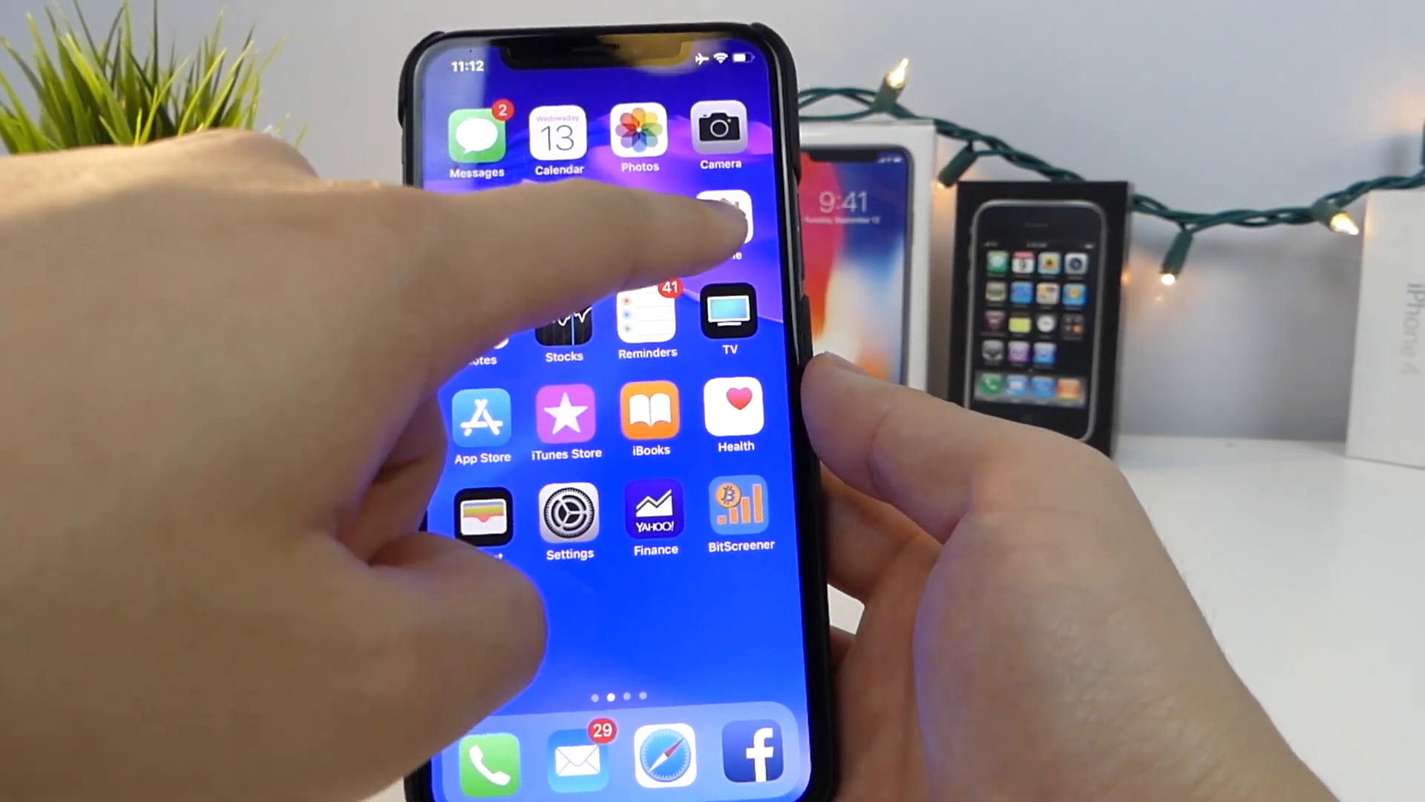
pyautogui.click(722, 223)
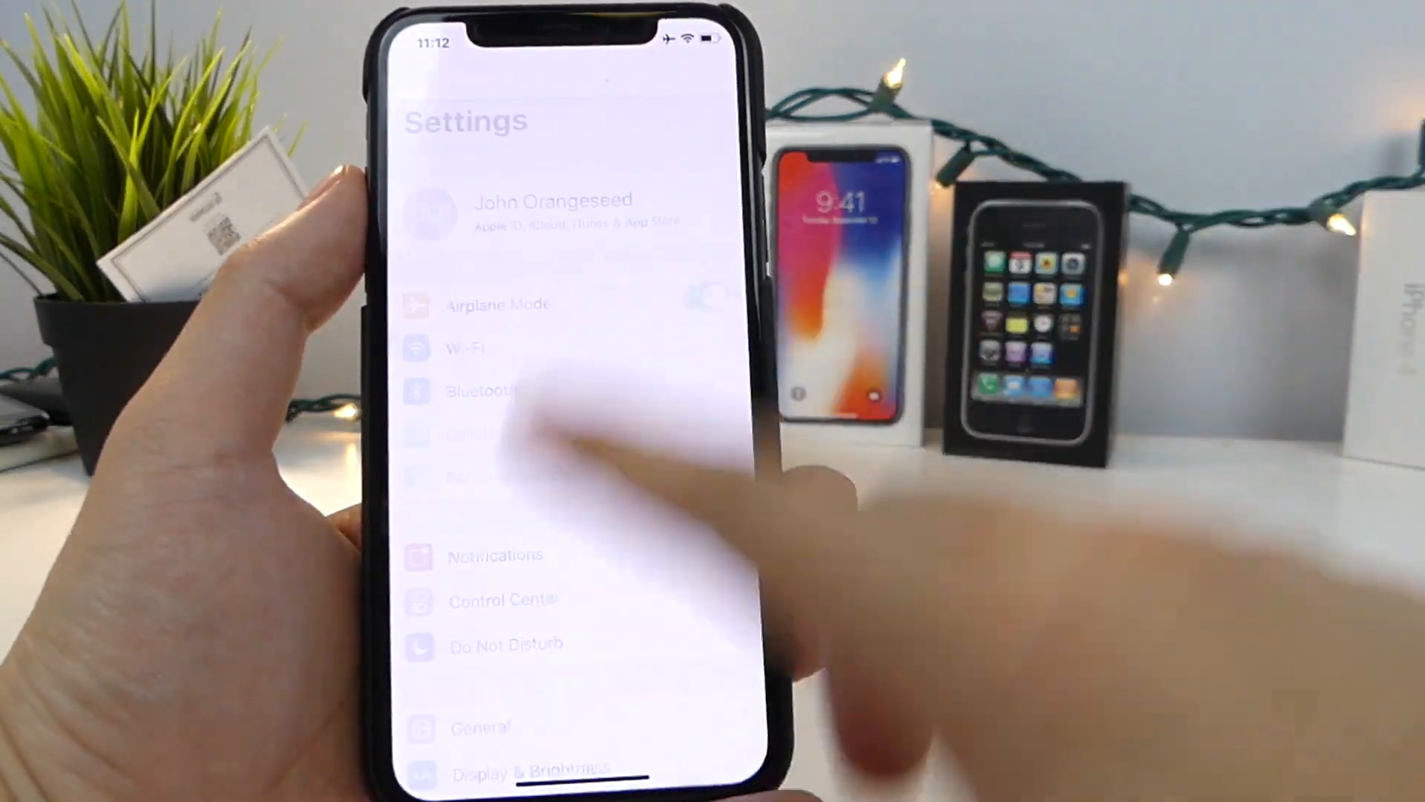
# Open General > Software Update, return to General, and reopen Software Update showing iOS 11.2.1.
pyautogui.click(481, 728)
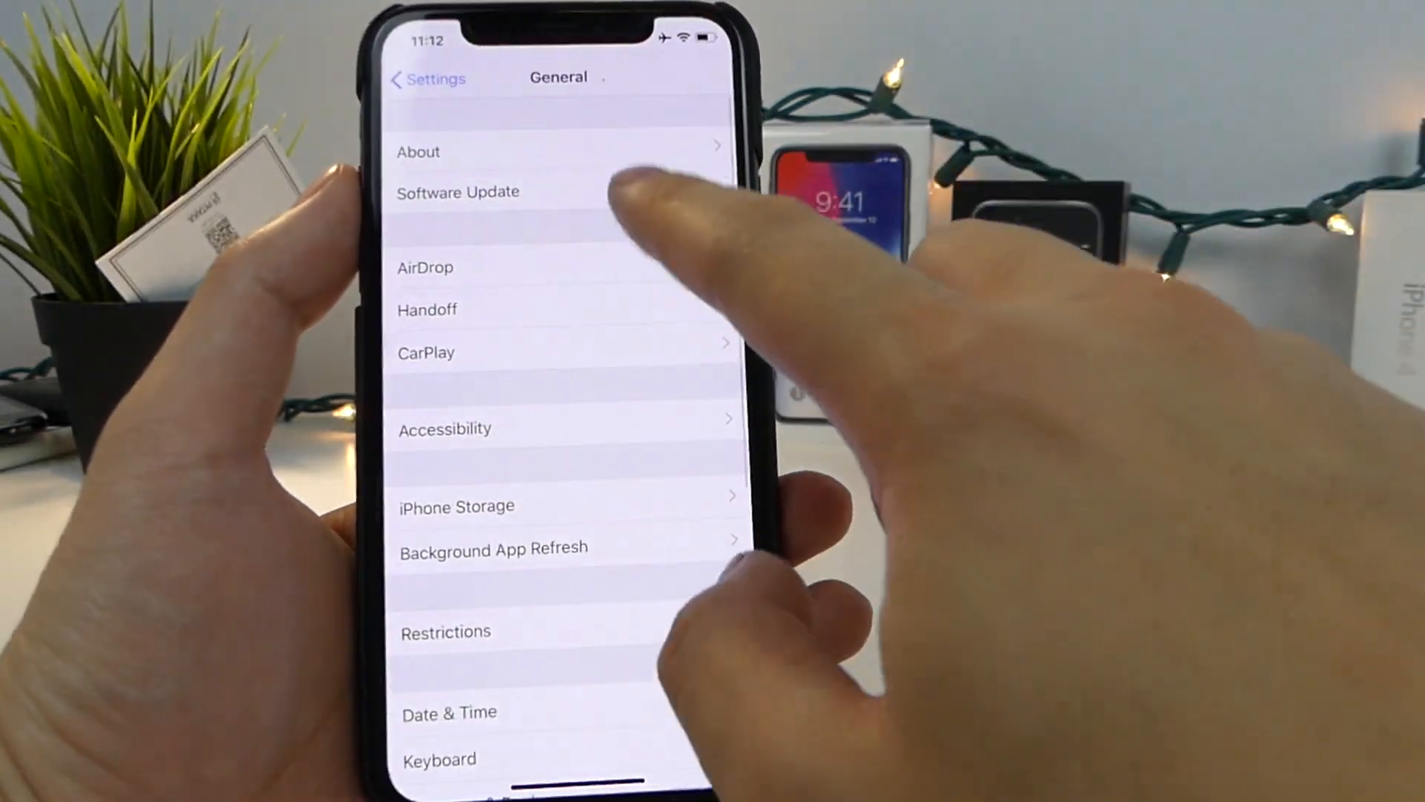
pyautogui.click(457, 192)
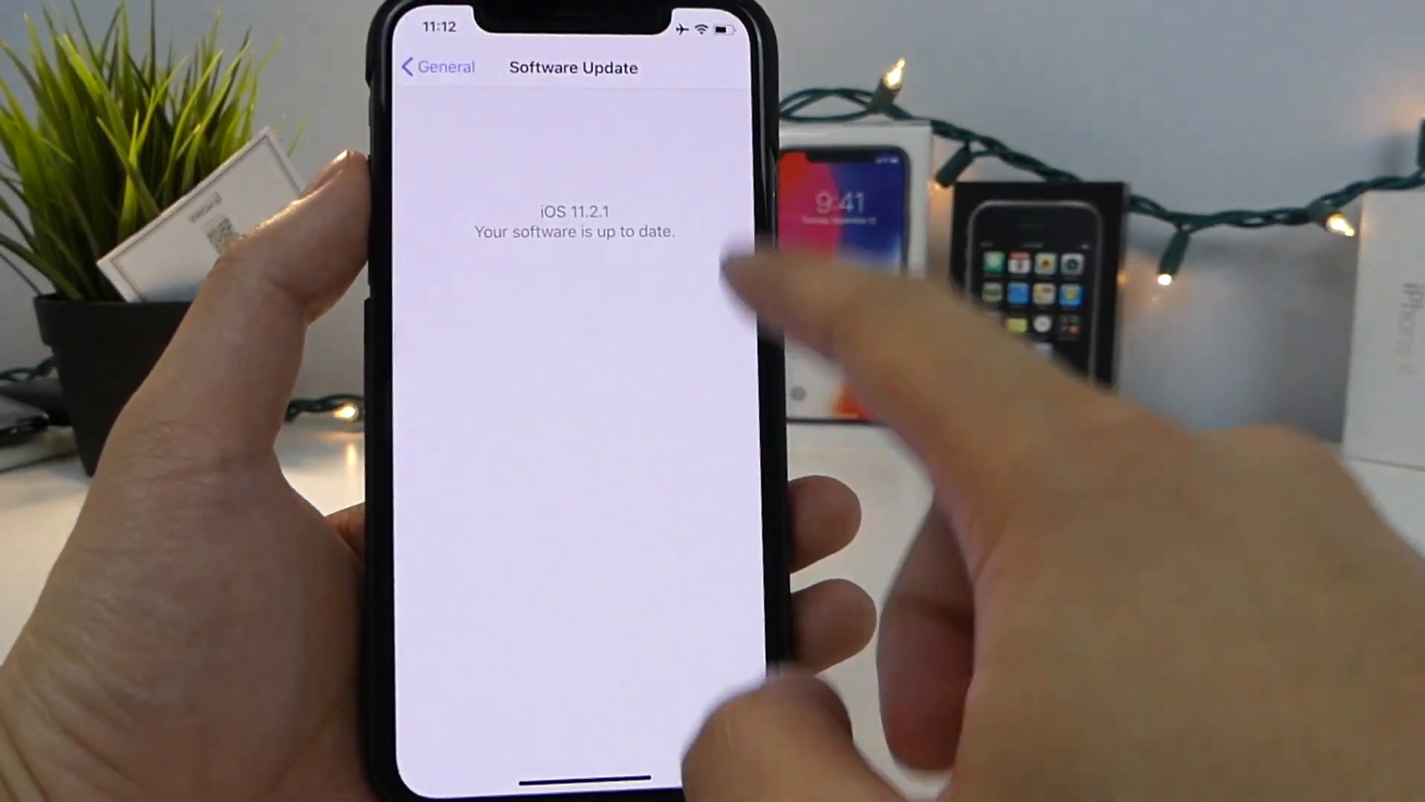
pyautogui.click(437, 67)
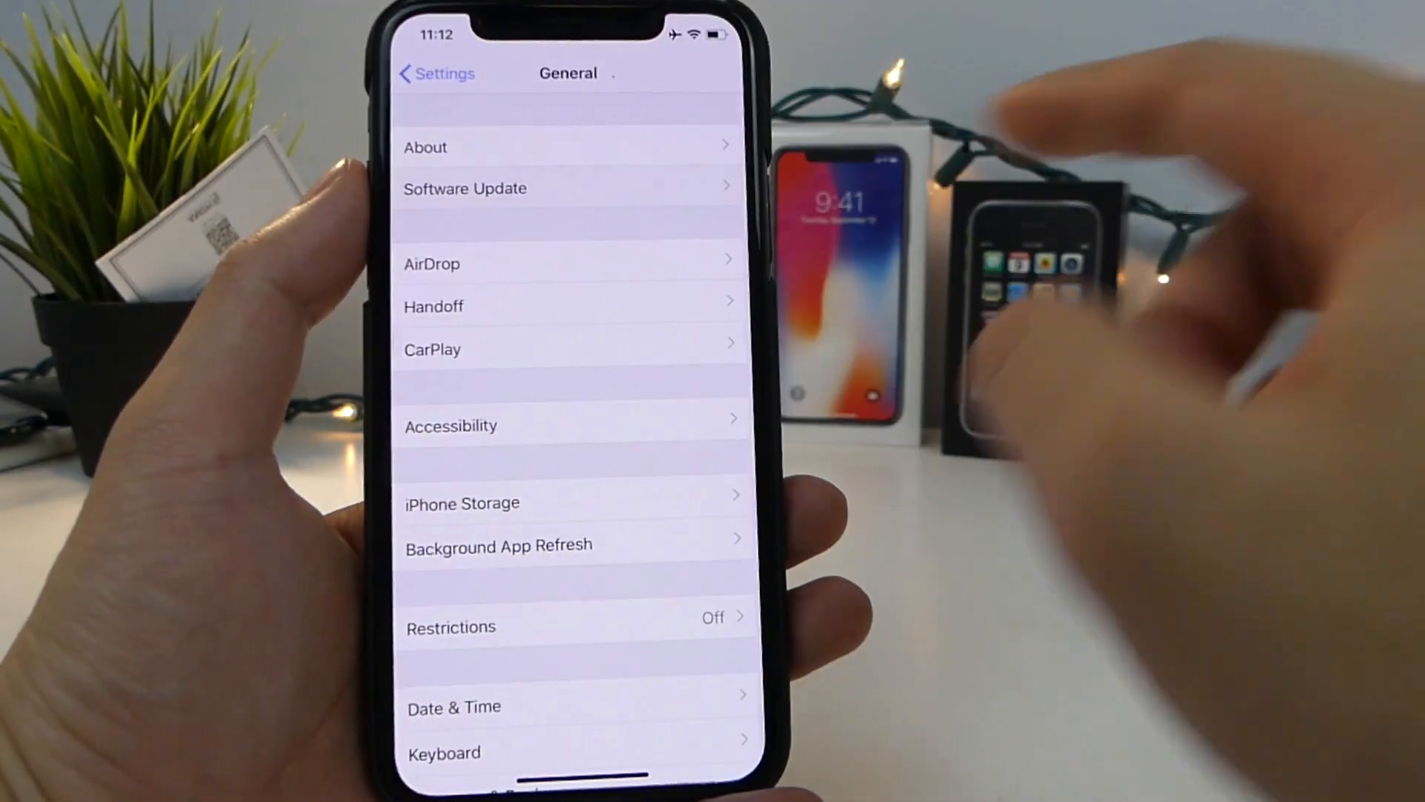
pyautogui.scroll(-3)
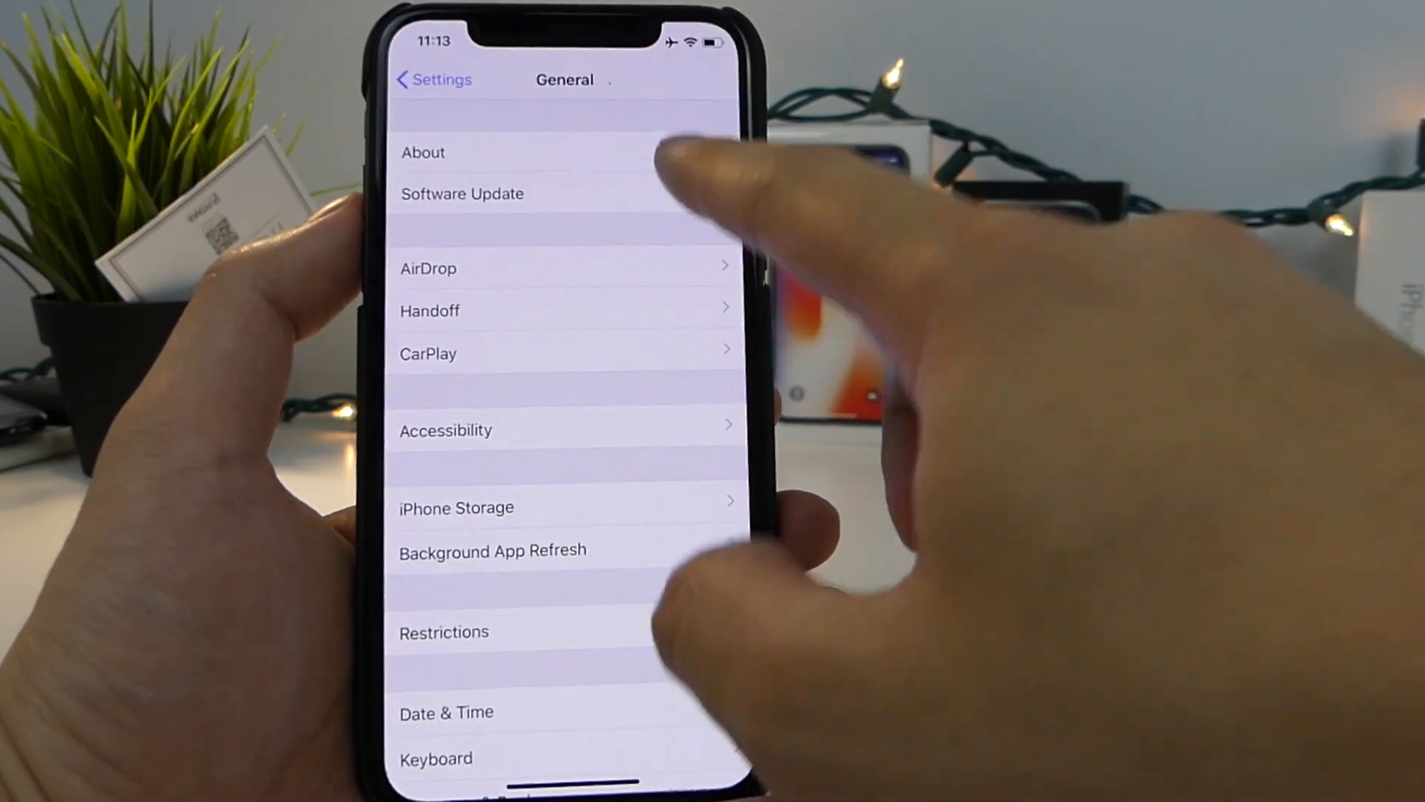
pyautogui.click(462, 194)
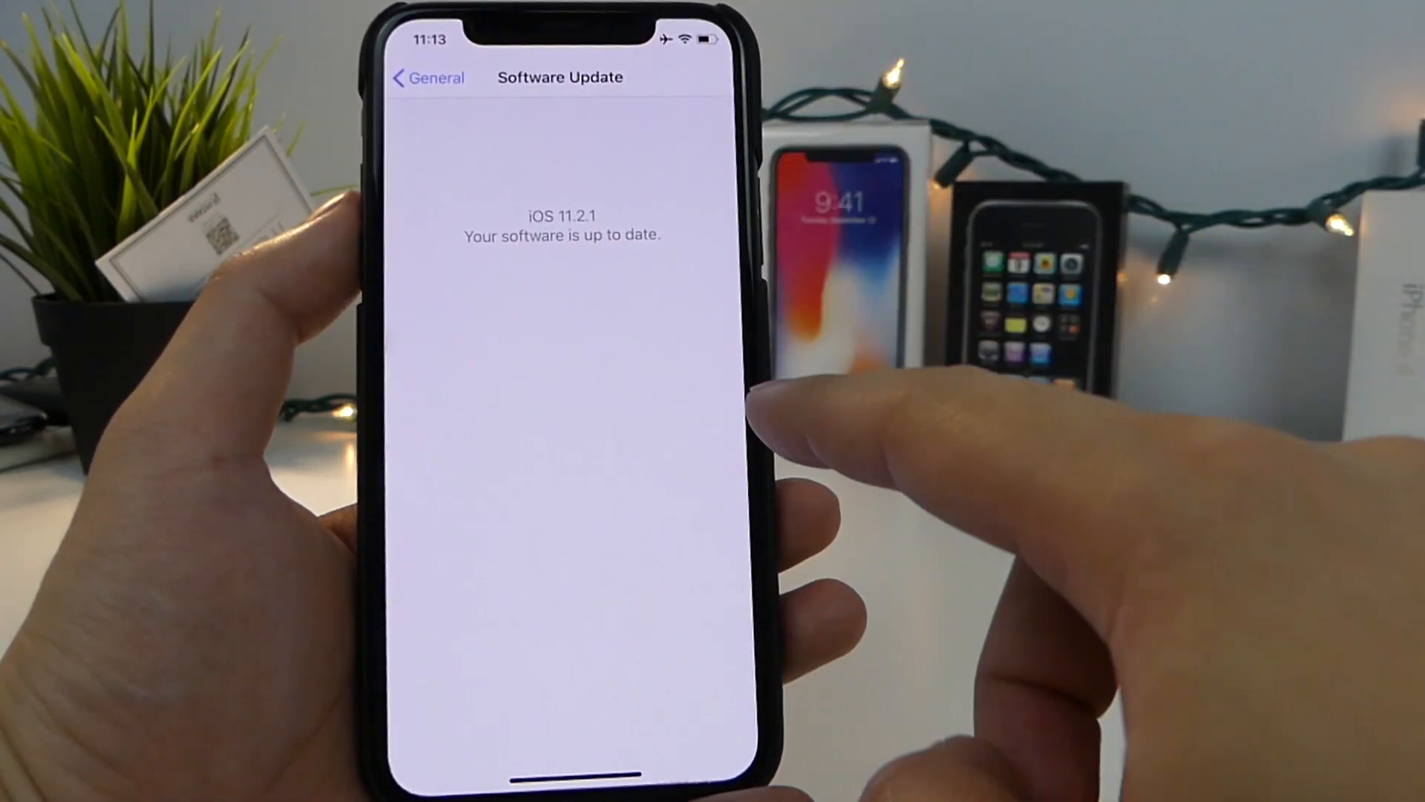